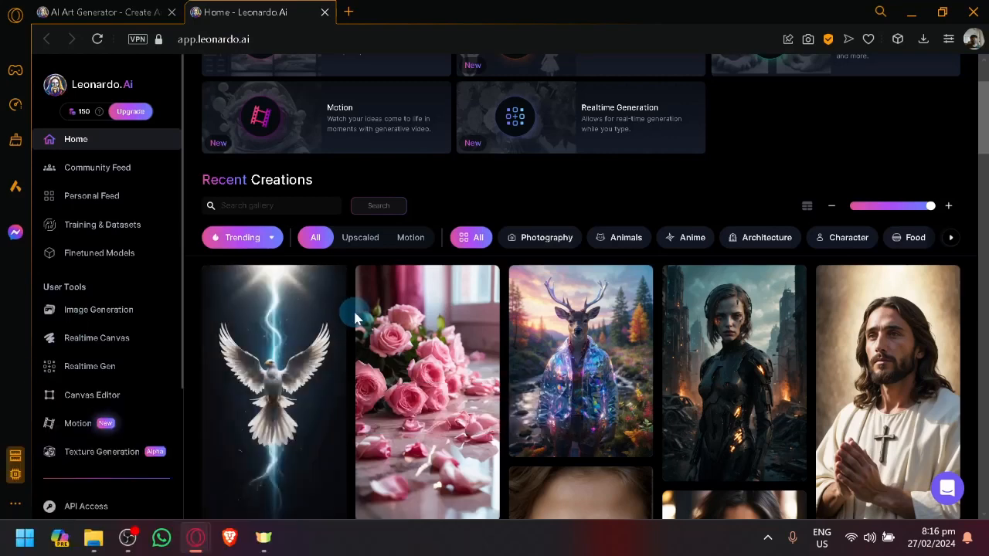
Step: Open the Image Generation card and scroll through past ink-style generations
scroll(down, 3)
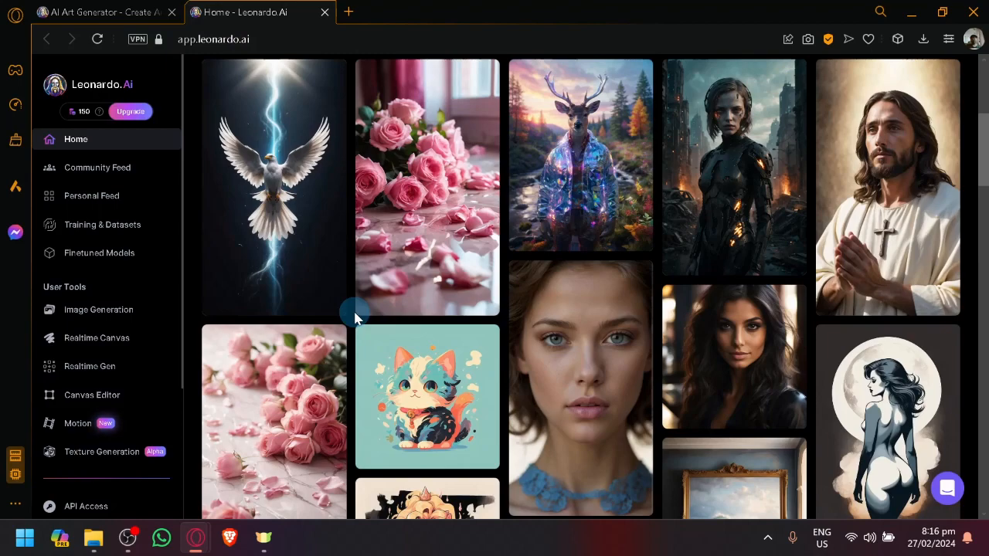
scroll(down, 3)
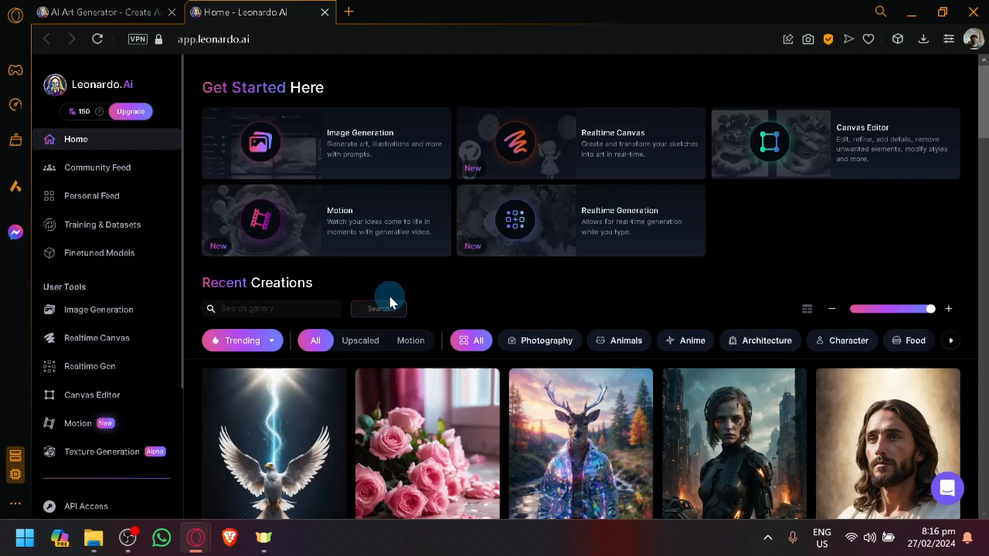
mouse_move(95, 310)
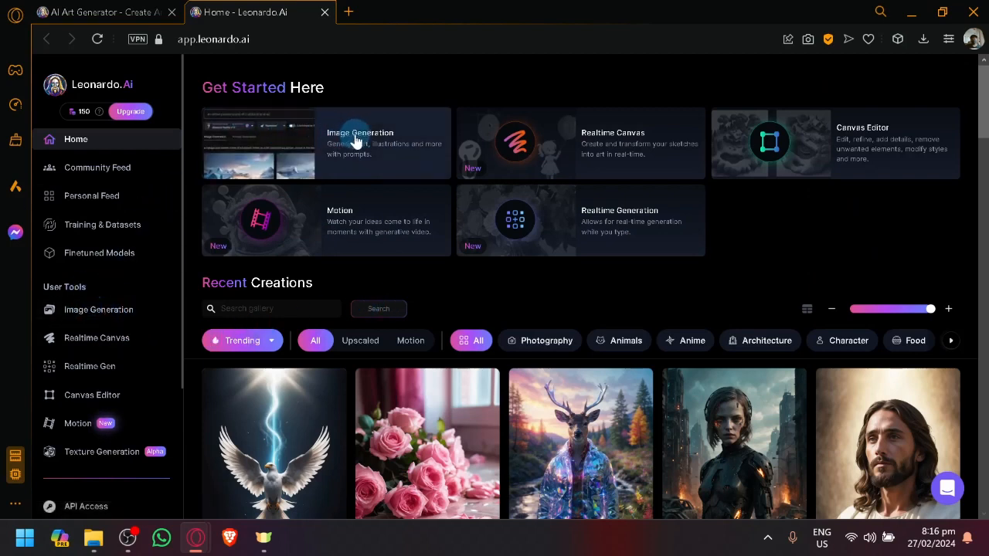
click(361, 143)
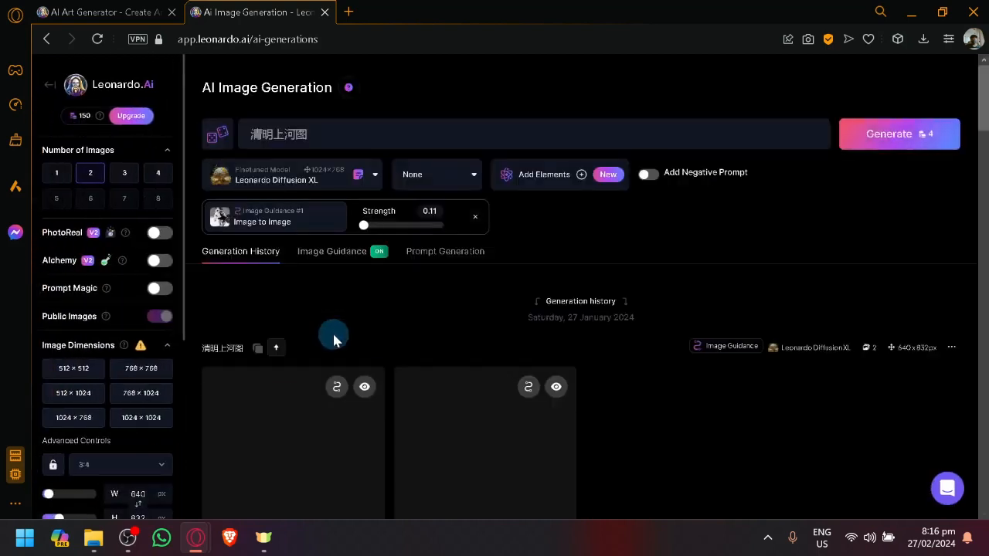
scroll(down, 3)
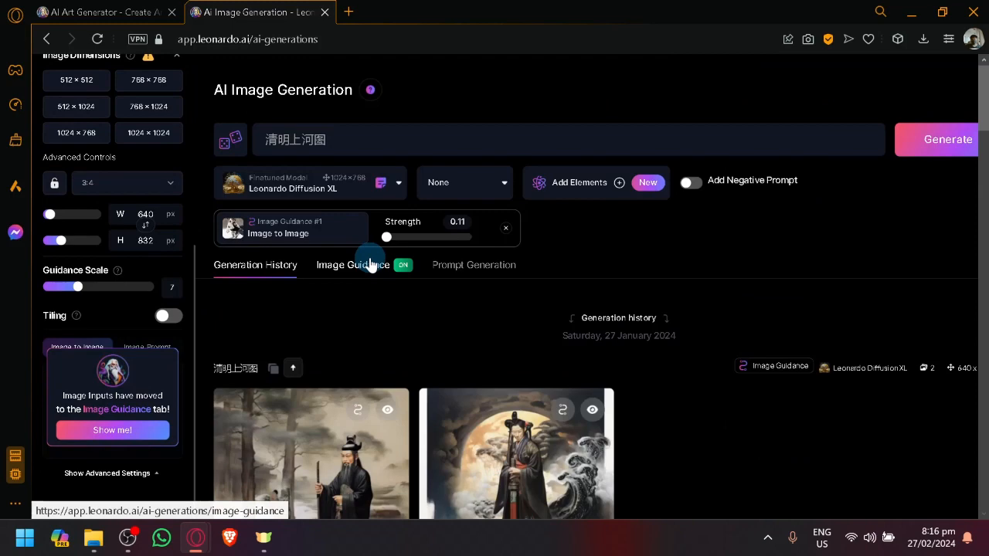
Step: Switch to the Image Guidance tab to view the image-to-image source settings
click(352, 264)
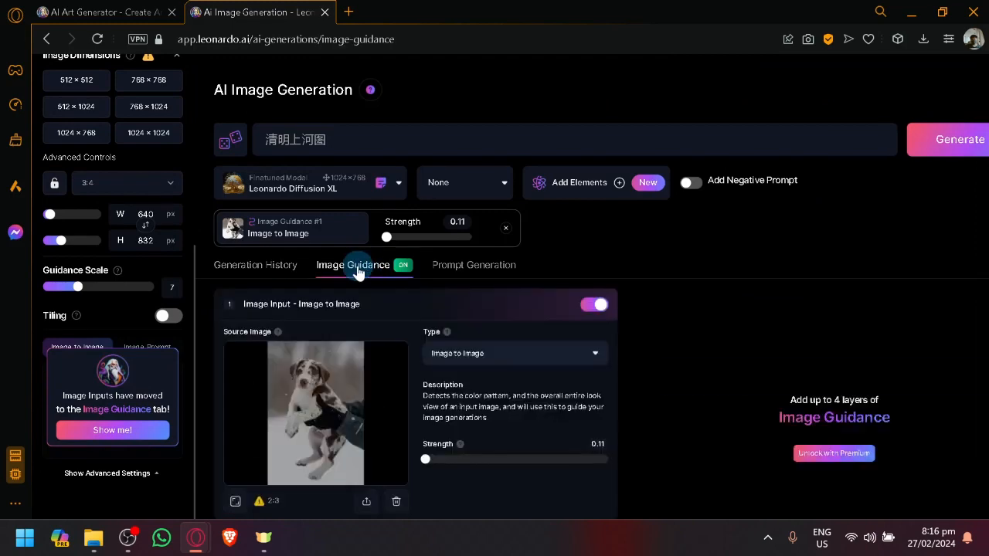
scroll(down, 3)
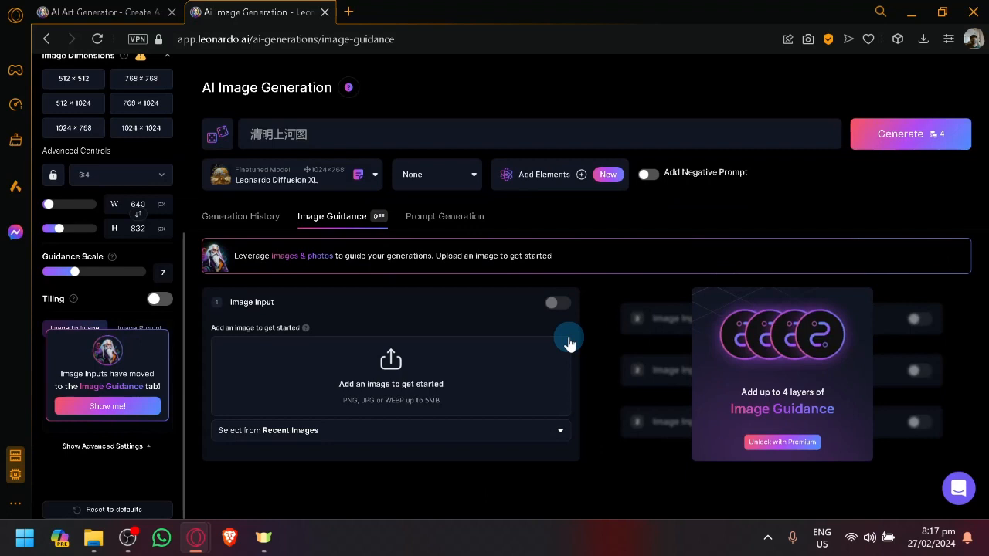
mouse_move(583, 352)
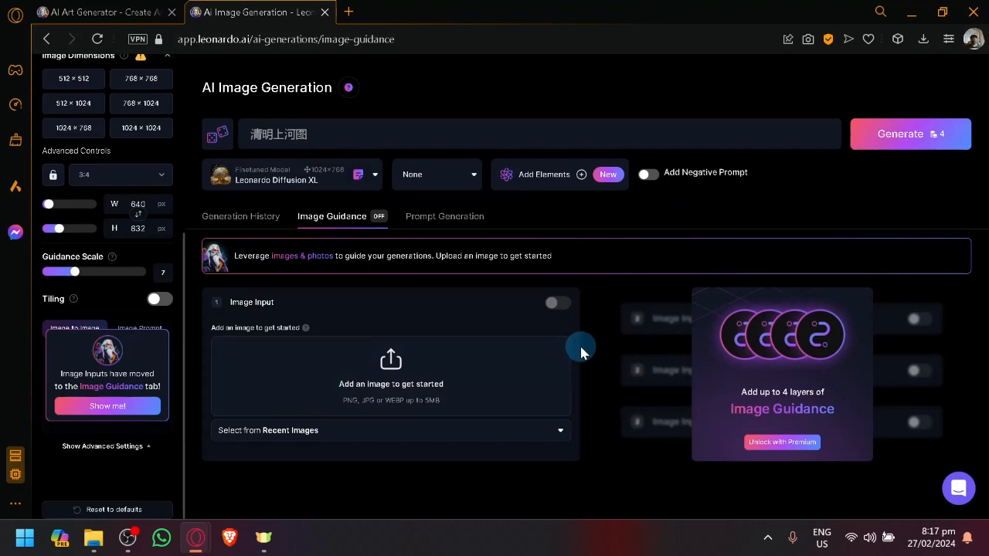
mouse_move(381, 164)
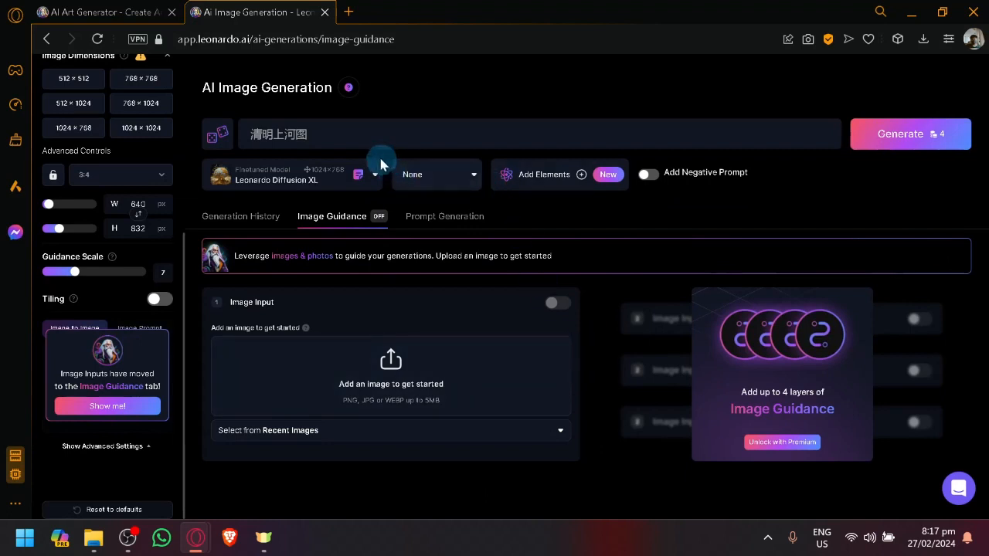
mouse_move(324, 322)
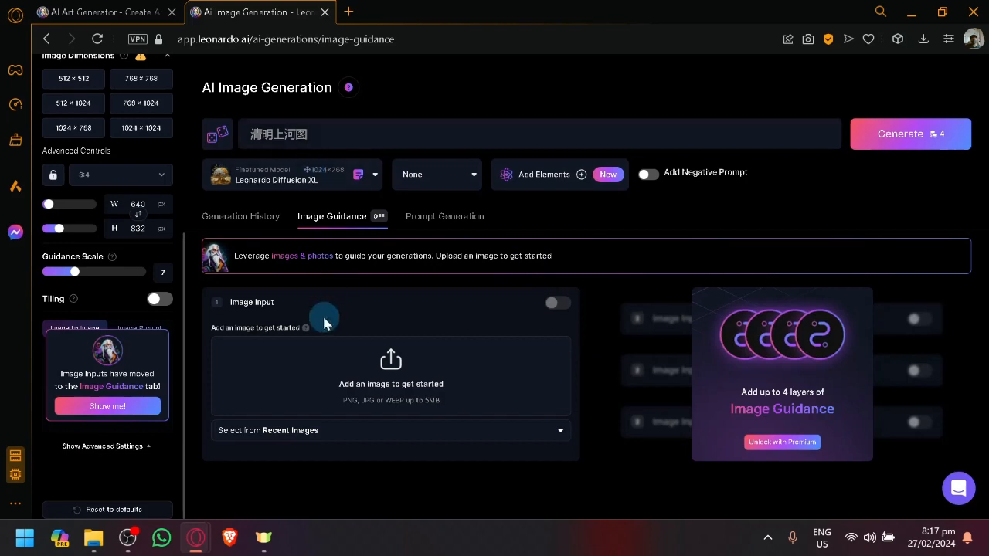
mouse_move(290, 333)
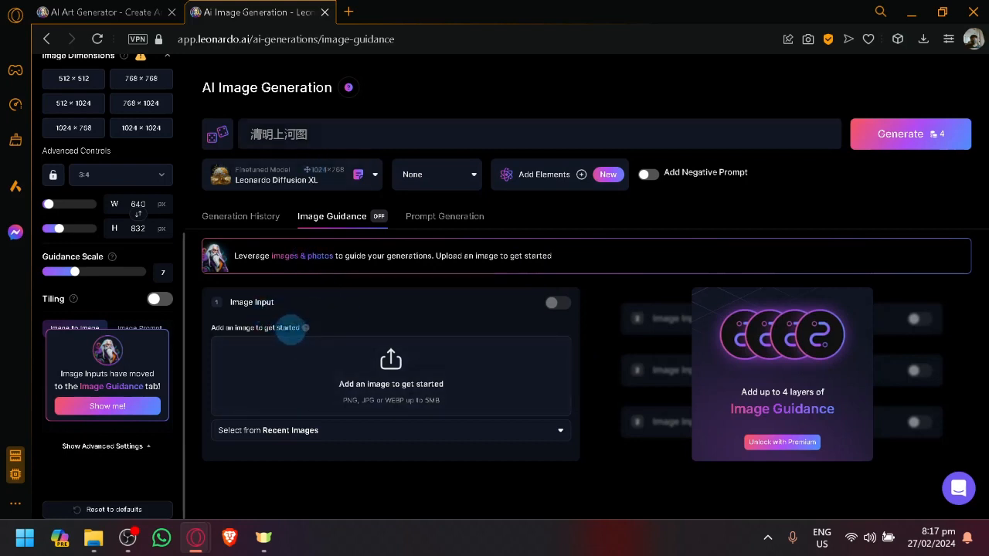
mouse_move(283, 235)
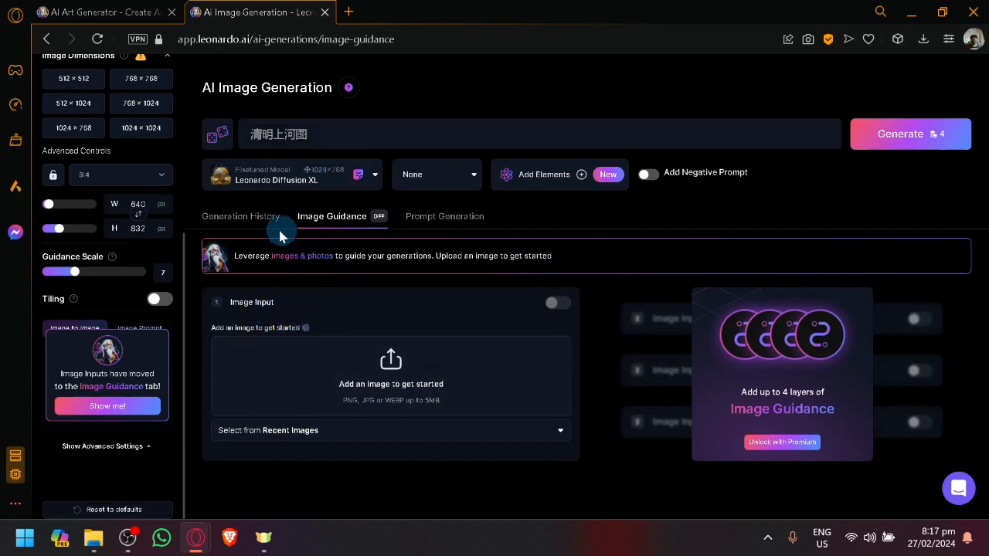
mouse_move(261, 224)
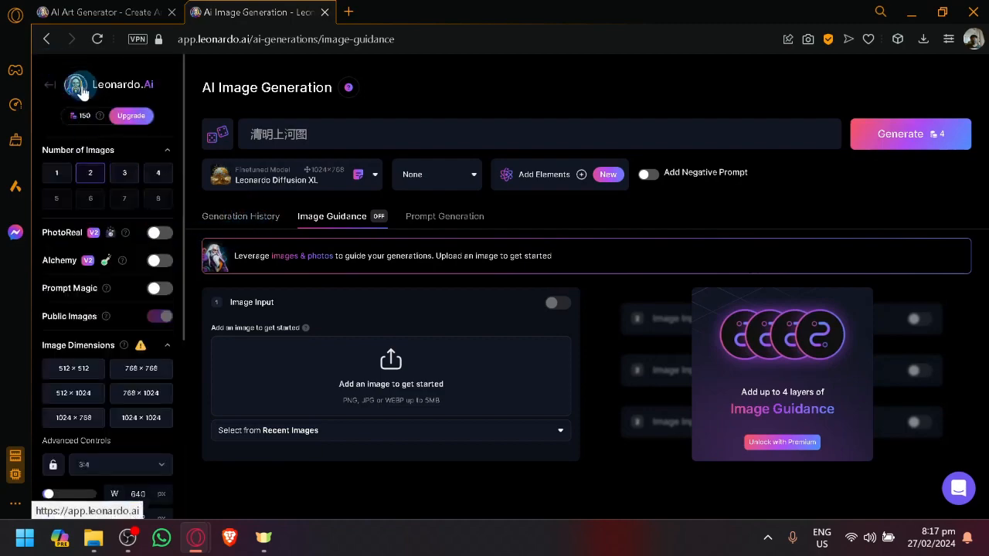
Step: Return to the Leonardo.Ai home page with its community gallery
click(75, 85)
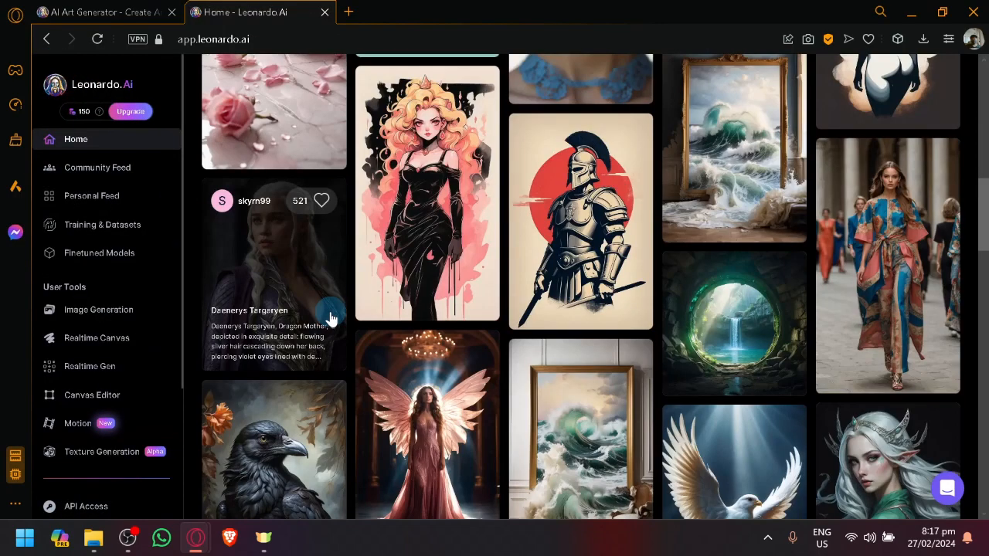